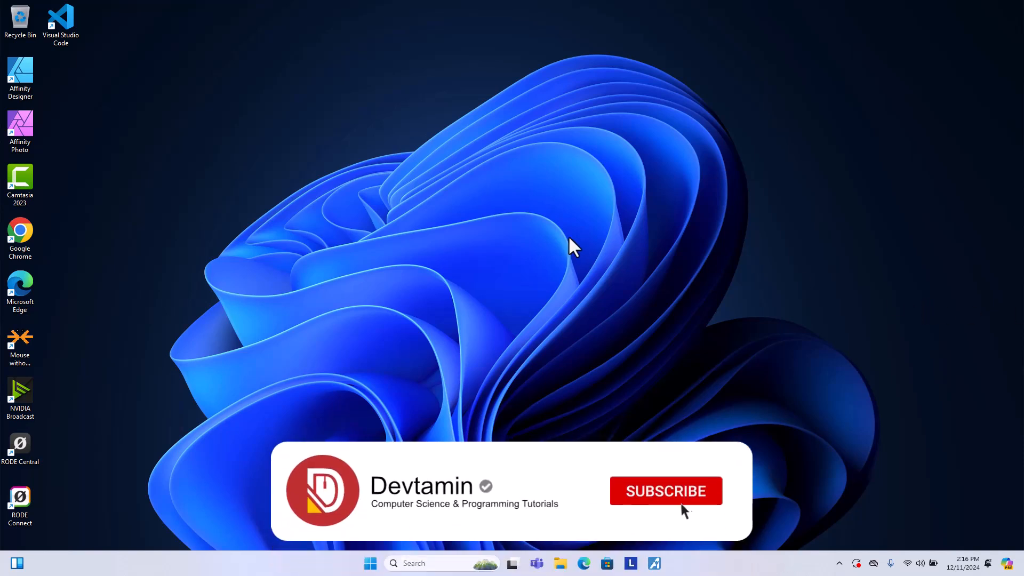
Step: Search Windows for 'feat' to find Turn Windows features on or off
{"action": "left_click", "coordinate": [666, 491]}
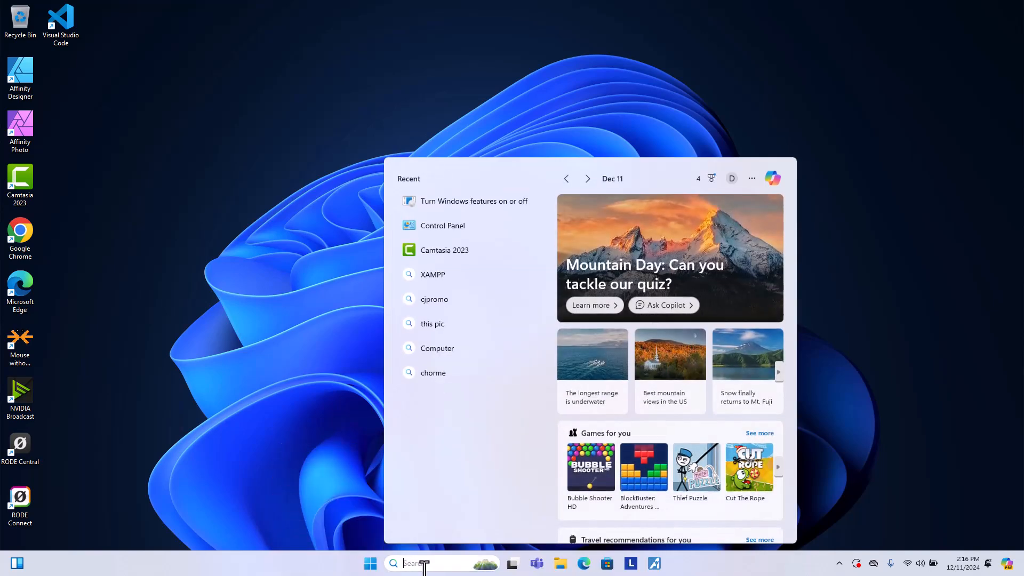
{"action": "type", "text": "feat"}
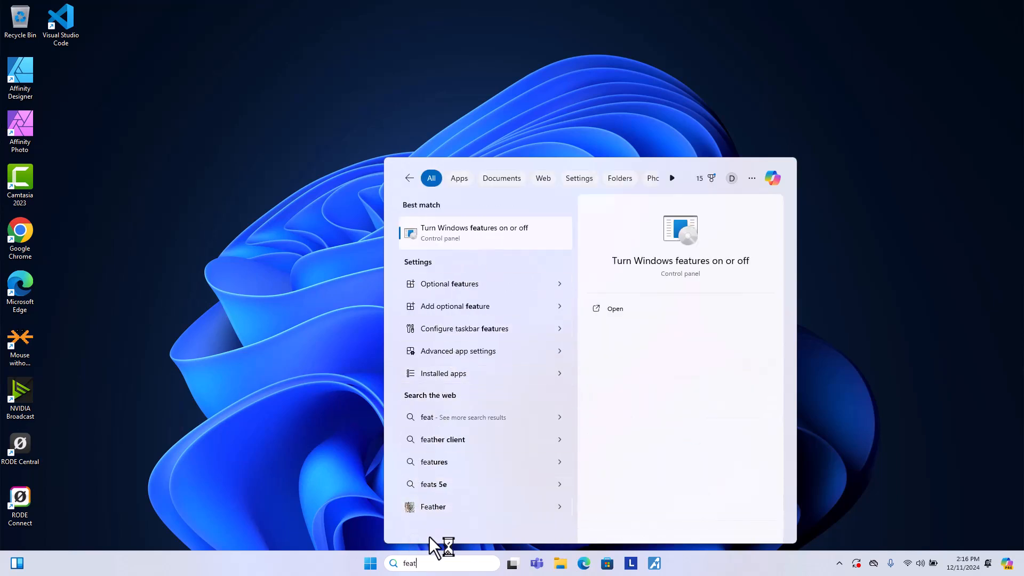
{"action": "mouse_move", "coordinate": [434, 241]}
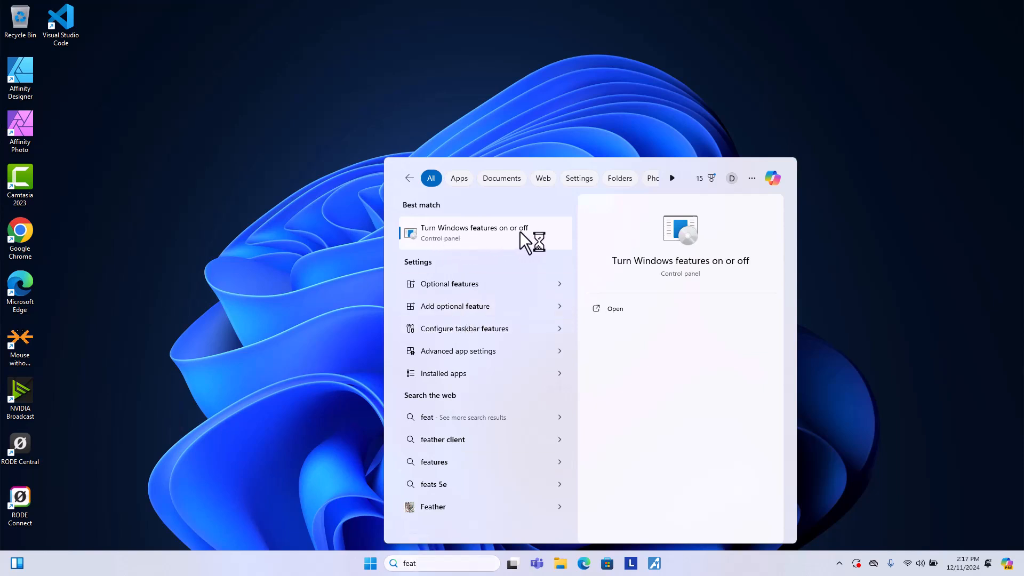
Step: Enable Virtual Machine Platform and Windows Subsystem for Linux in Windows Features
{"action": "left_click", "coordinate": [484, 233]}
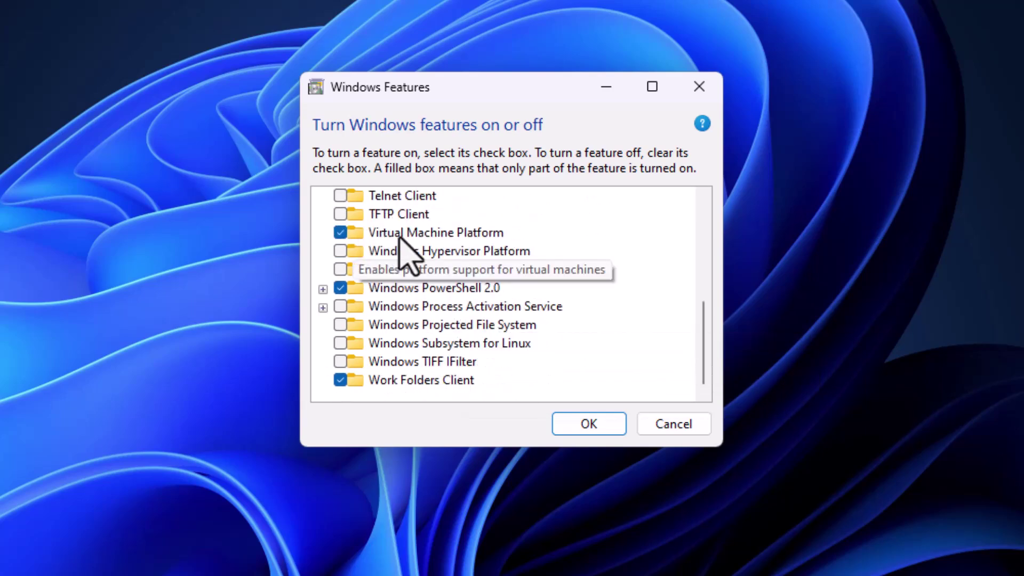
{"action": "left_click", "coordinate": [340, 232]}
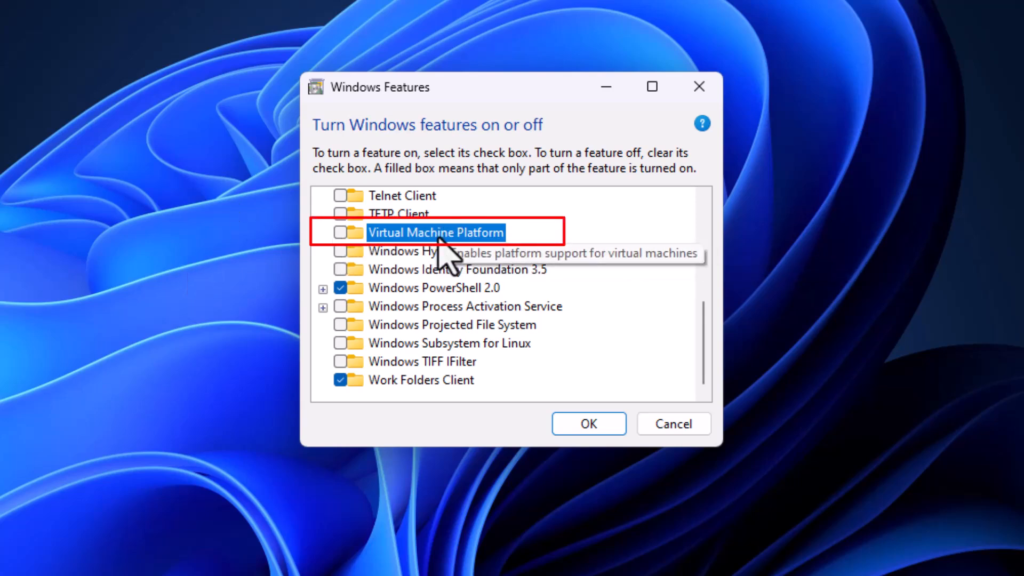
{"action": "mouse_move", "coordinate": [393, 253]}
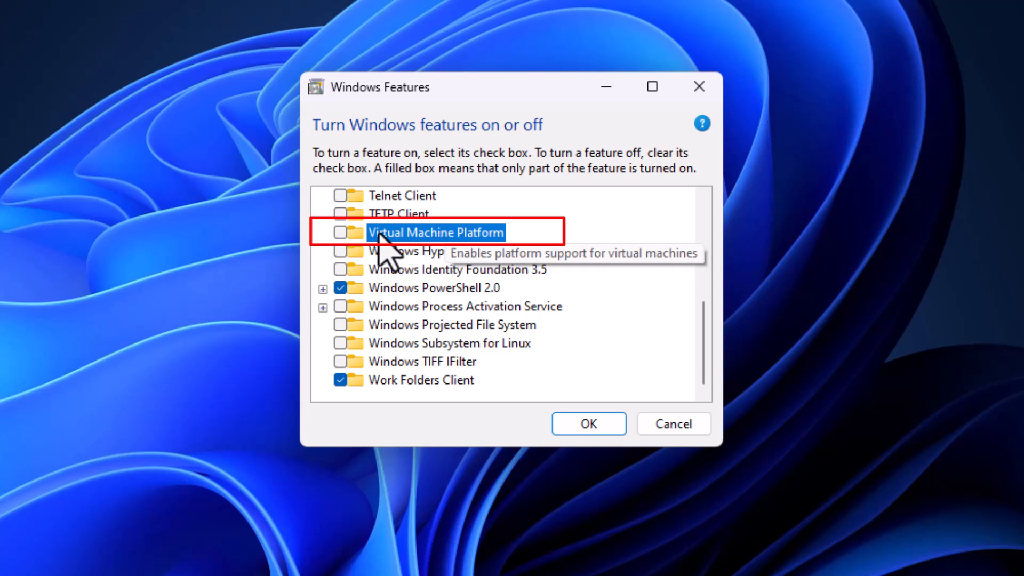
{"action": "left_click", "coordinate": [340, 232]}
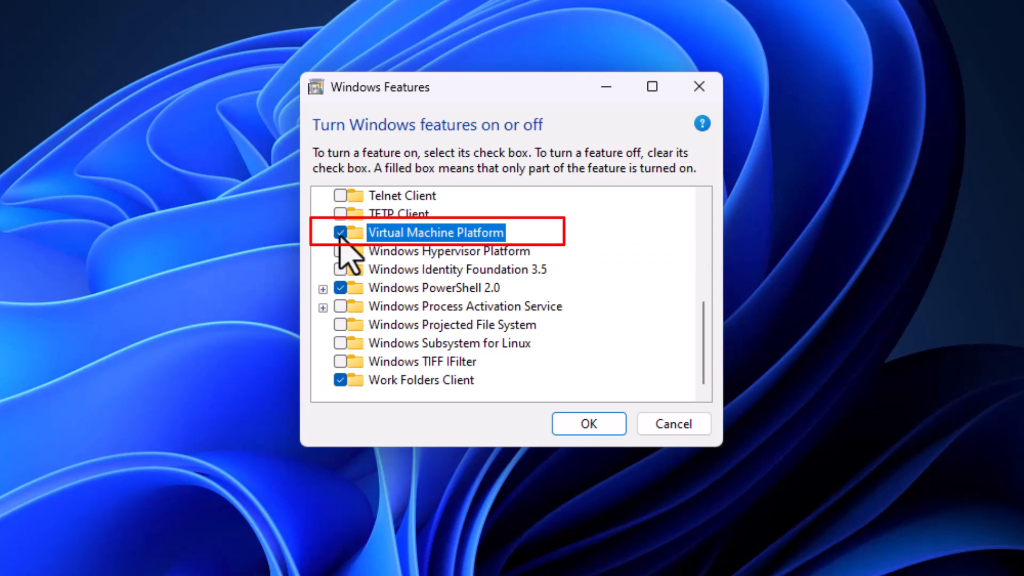
{"action": "mouse_move", "coordinate": [353, 365]}
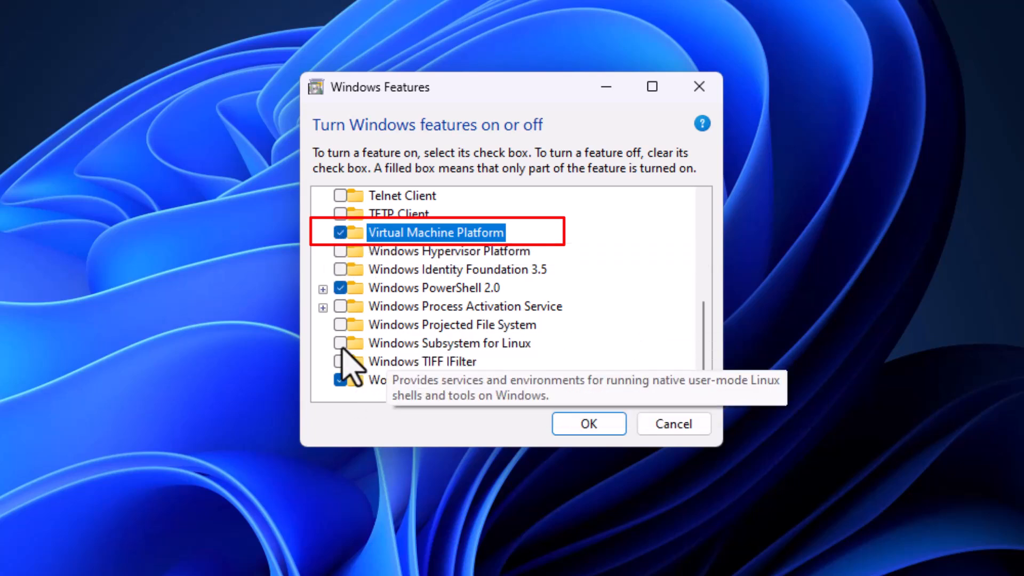
{"action": "mouse_move", "coordinate": [420, 371]}
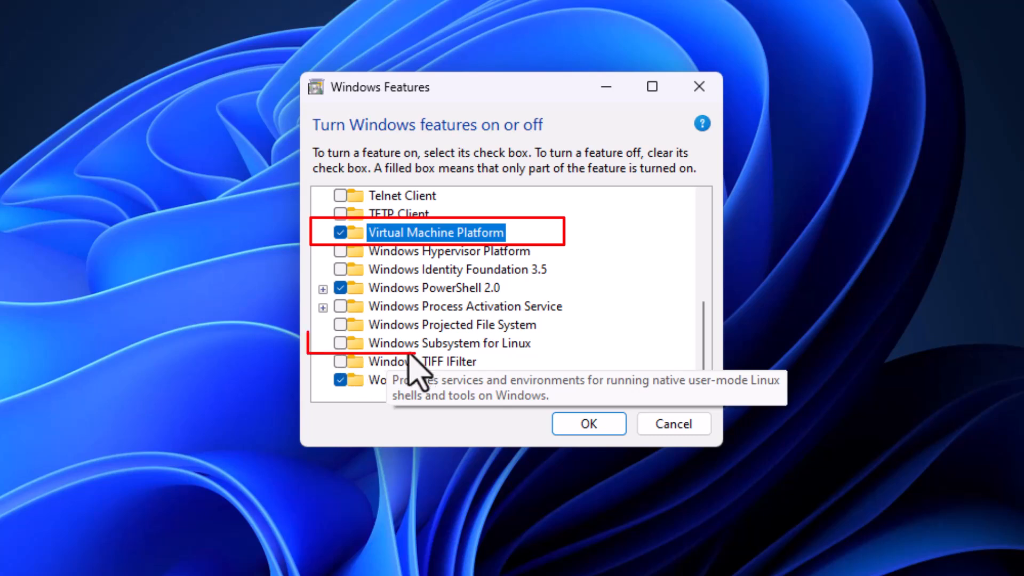
{"action": "left_click", "coordinate": [339, 343]}
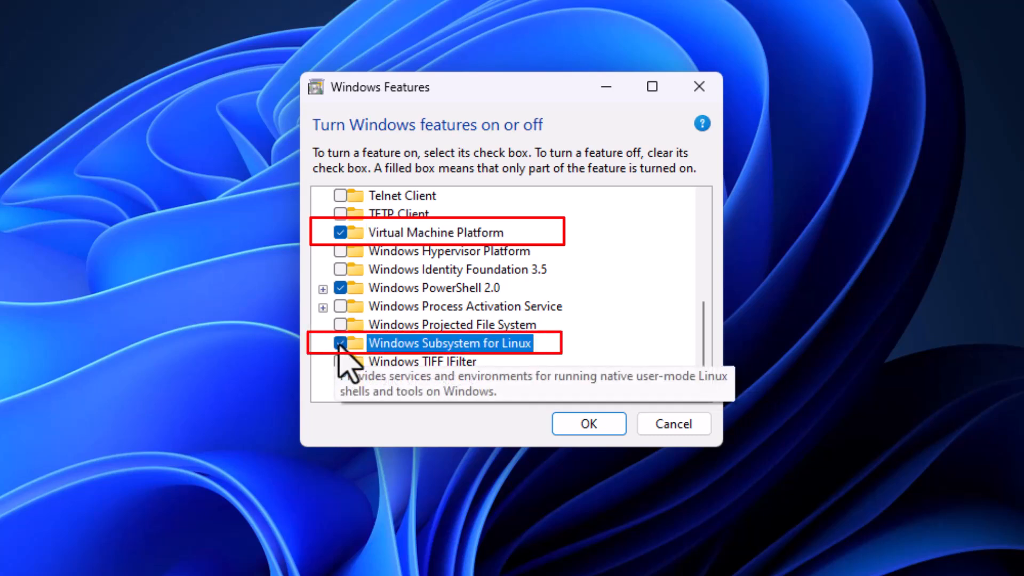
{"action": "left_click", "coordinate": [589, 423]}
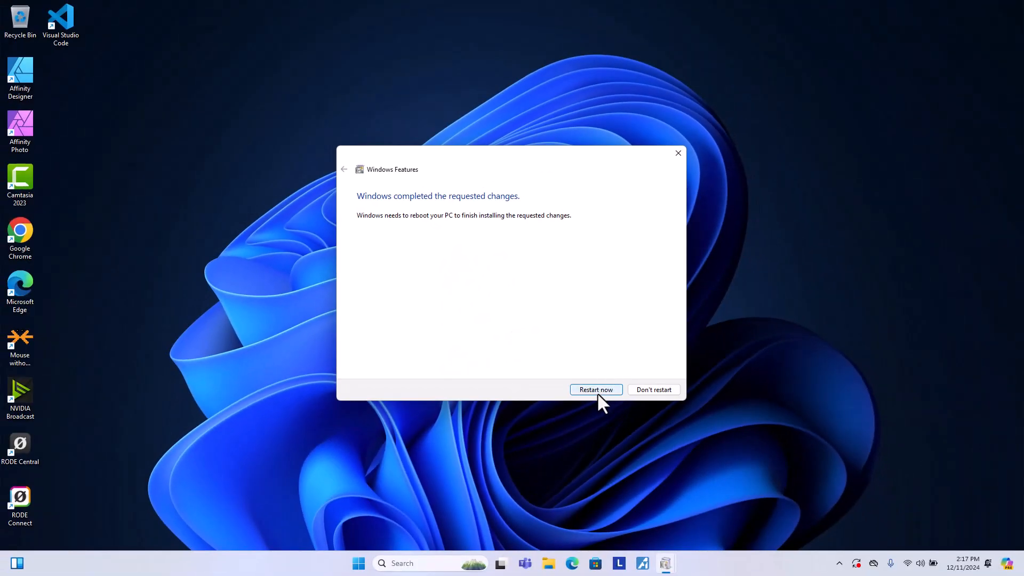
Step: Restart the PC to finish installing the Windows features
{"action": "left_click", "coordinate": [596, 390]}
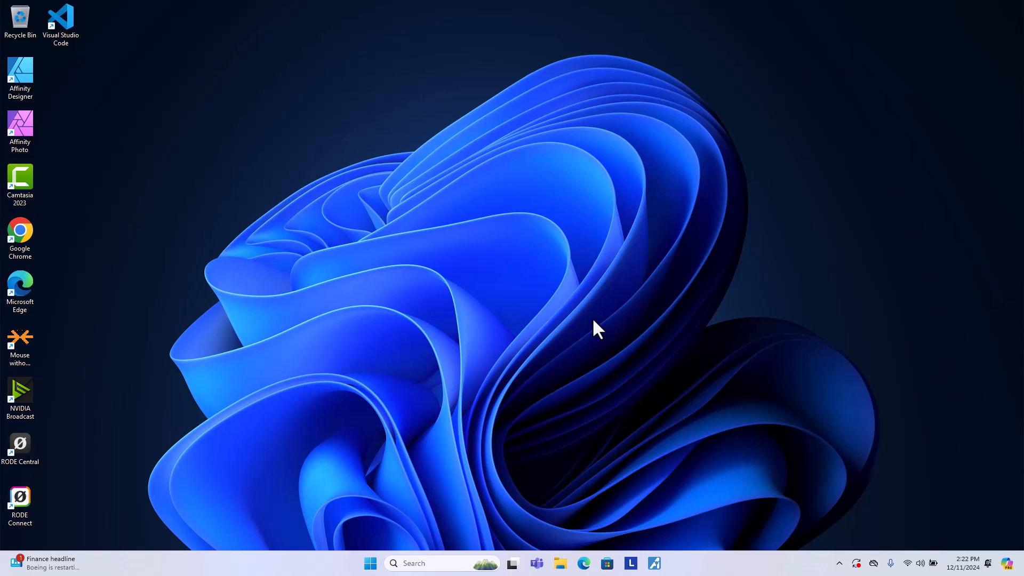
{"action": "mouse_move", "coordinate": [461, 481]}
{"action": "type", "text": "wsl --"}
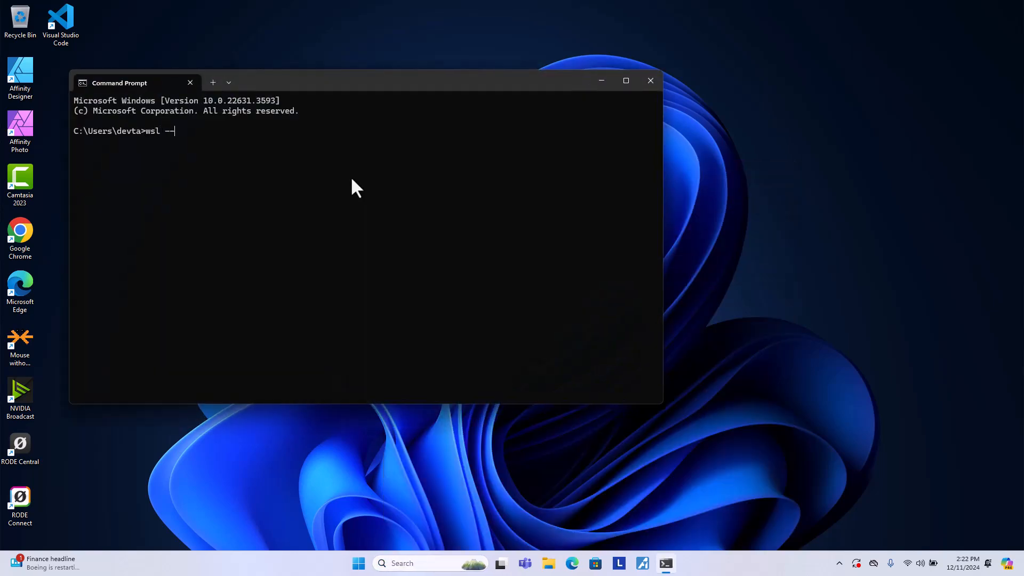
Step: Check WSL with 'wsl --status', then install it with 'wsl --update'
{"action": "type", "text": "status"}
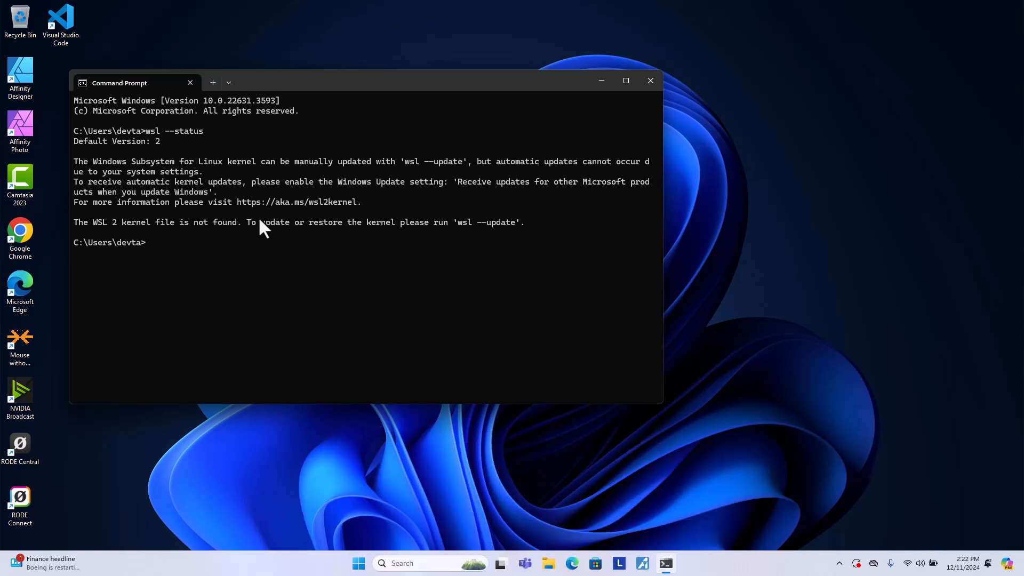
{"action": "type", "text": "w"}
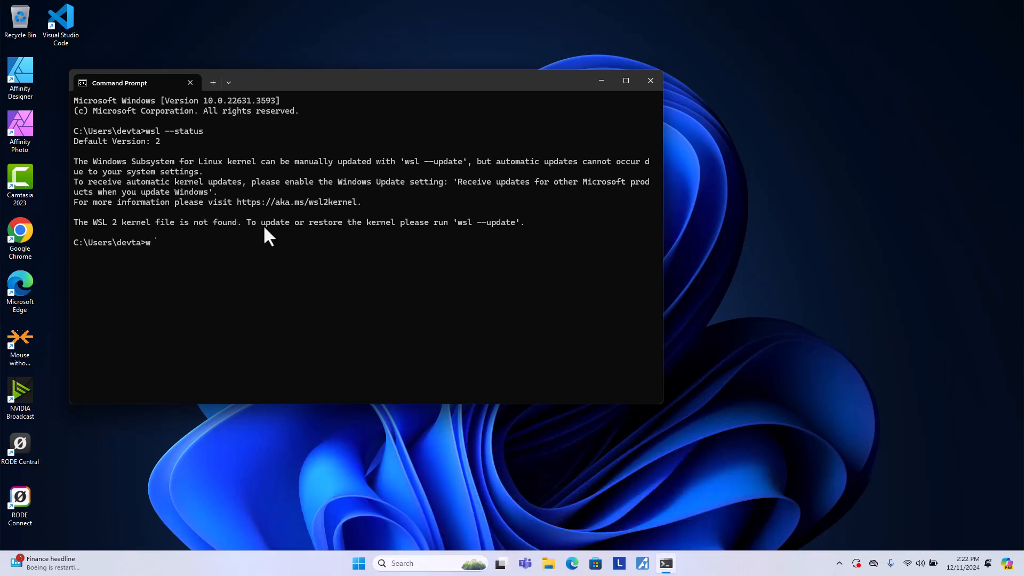
{"action": "type", "text": "sl --up"}
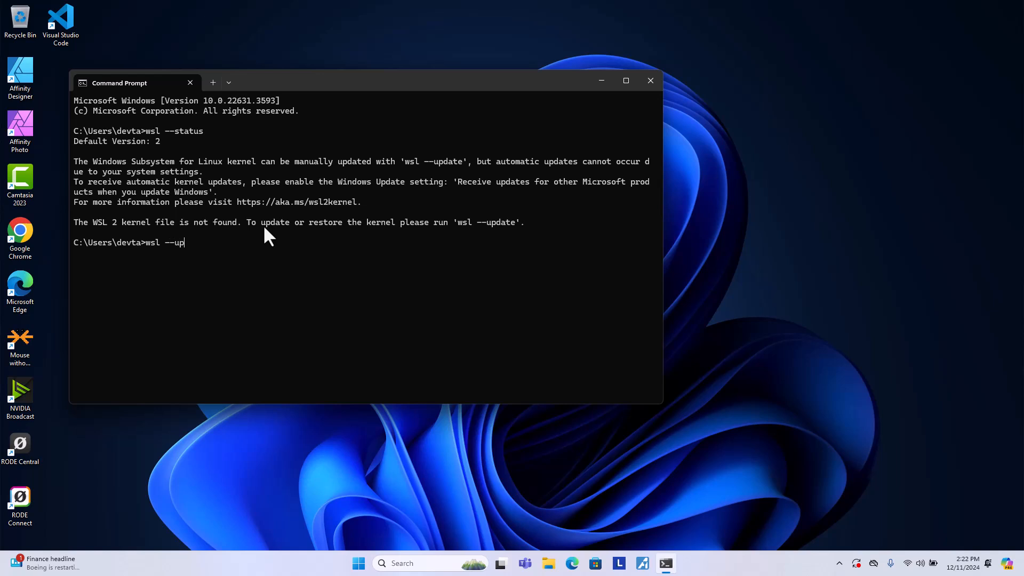
{"action": "type", "text": "date"}
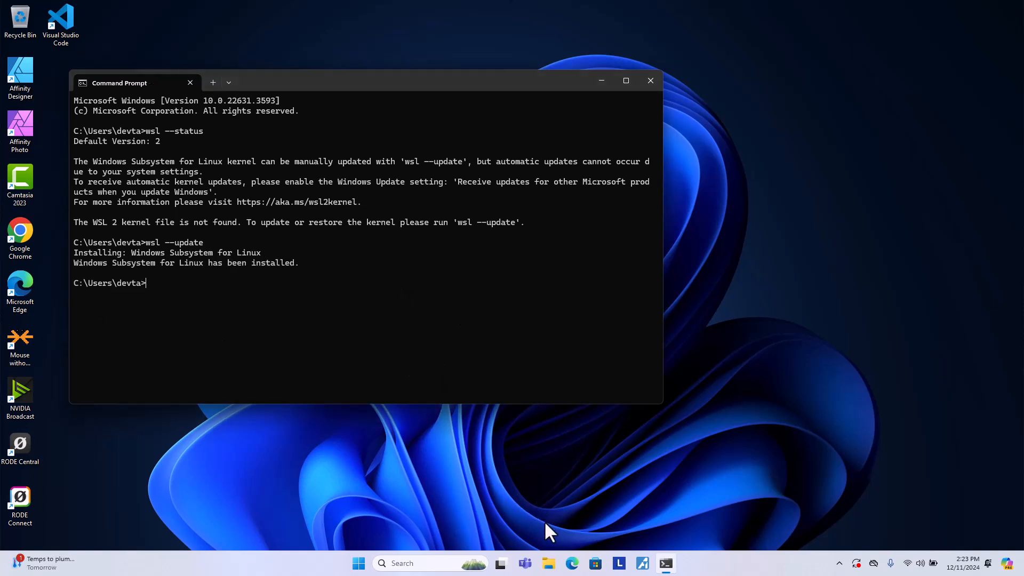
Step: Launch Microsoft Store, search 'ubuntu' and open the Ubuntu app page
{"action": "left_click", "coordinate": [402, 563]}
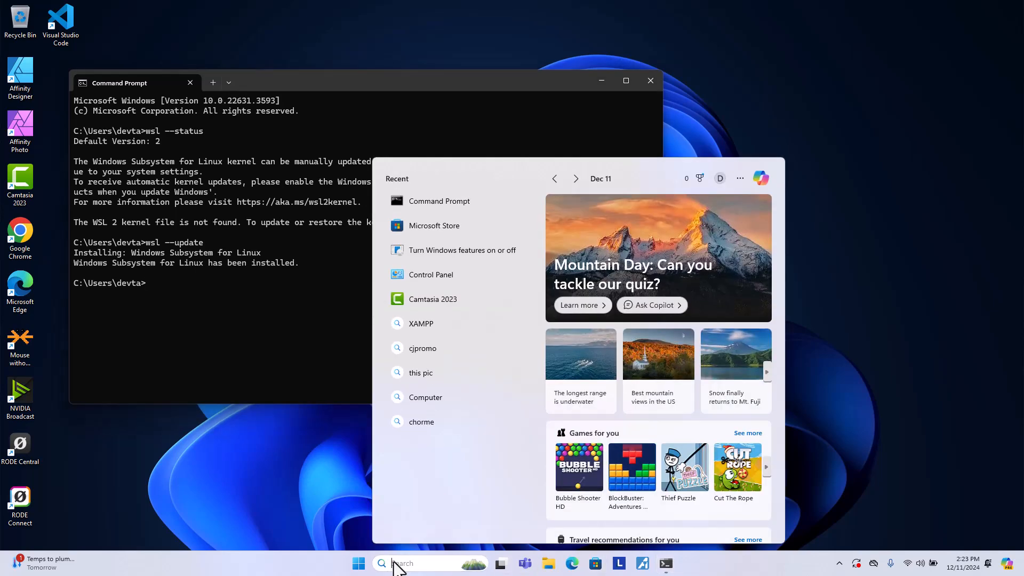
{"action": "type", "text": "sotre"}
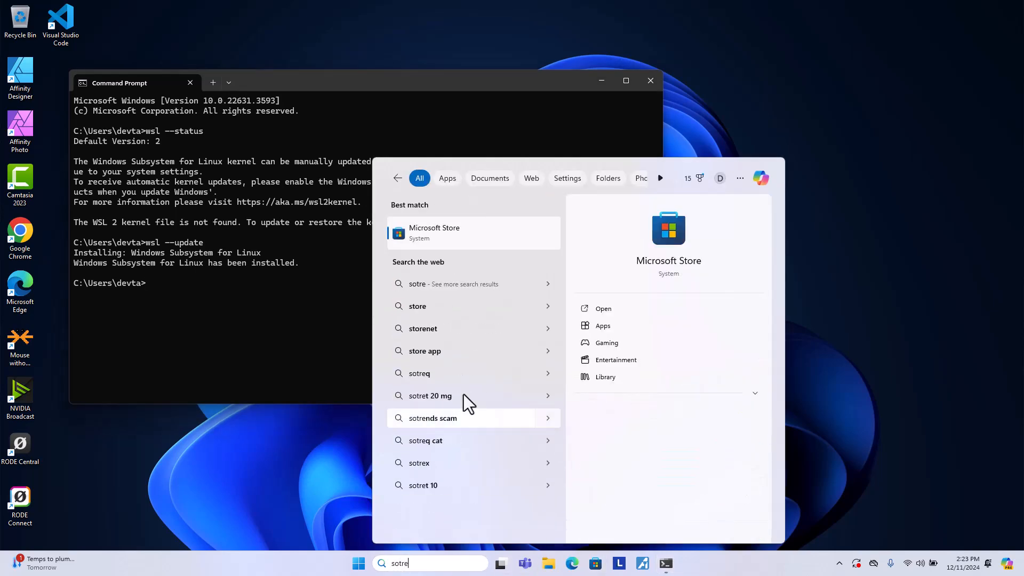
{"action": "left_click", "coordinate": [473, 233]}
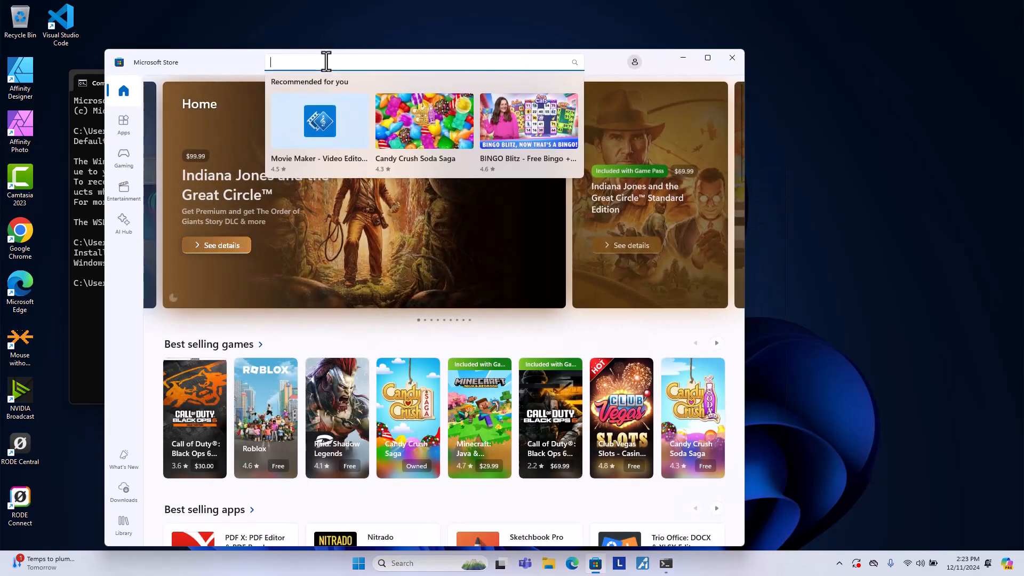
{"action": "type", "text": "ubuntu"}
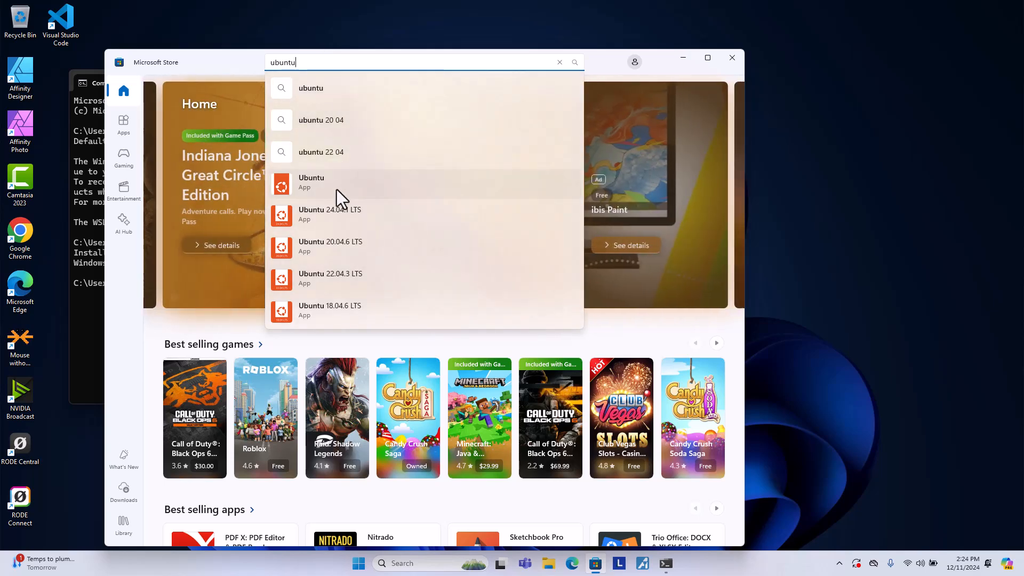
{"action": "left_click", "coordinate": [311, 182]}
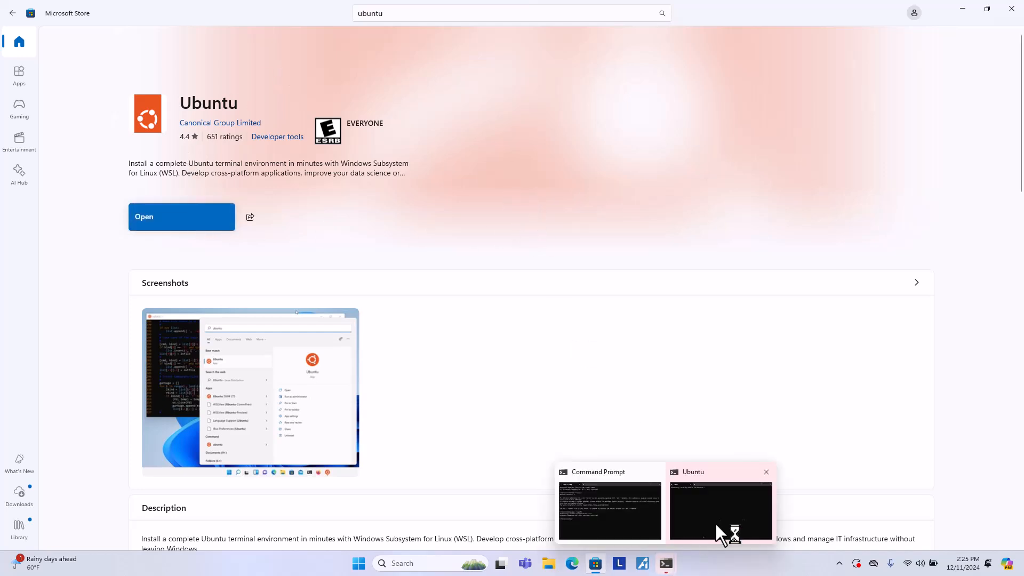
Step: Finish Ubuntu's first-run setup by creating a UNIX username and password
{"action": "left_click", "coordinate": [720, 513]}
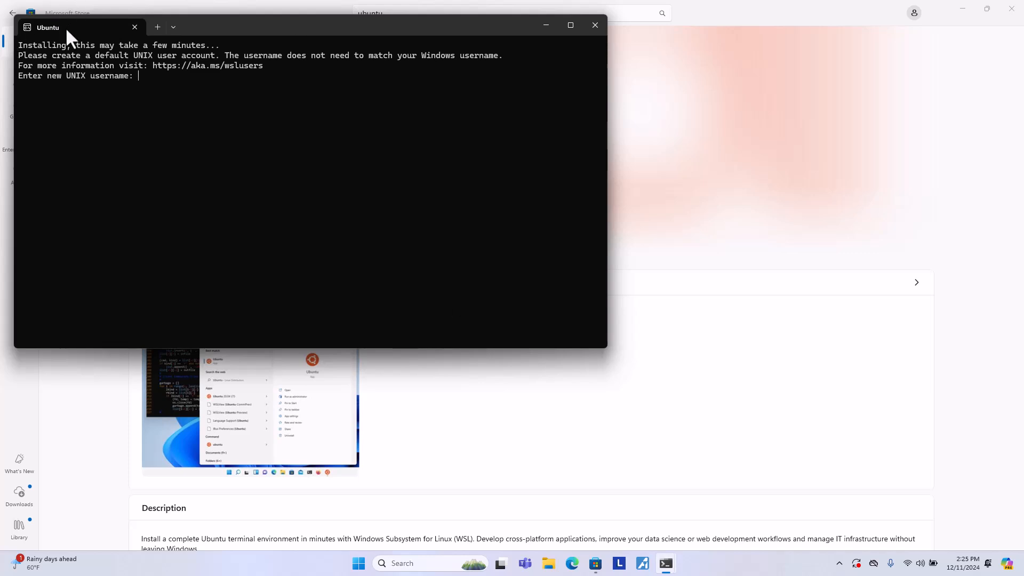
{"action": "mouse_move", "coordinate": [147, 104]}
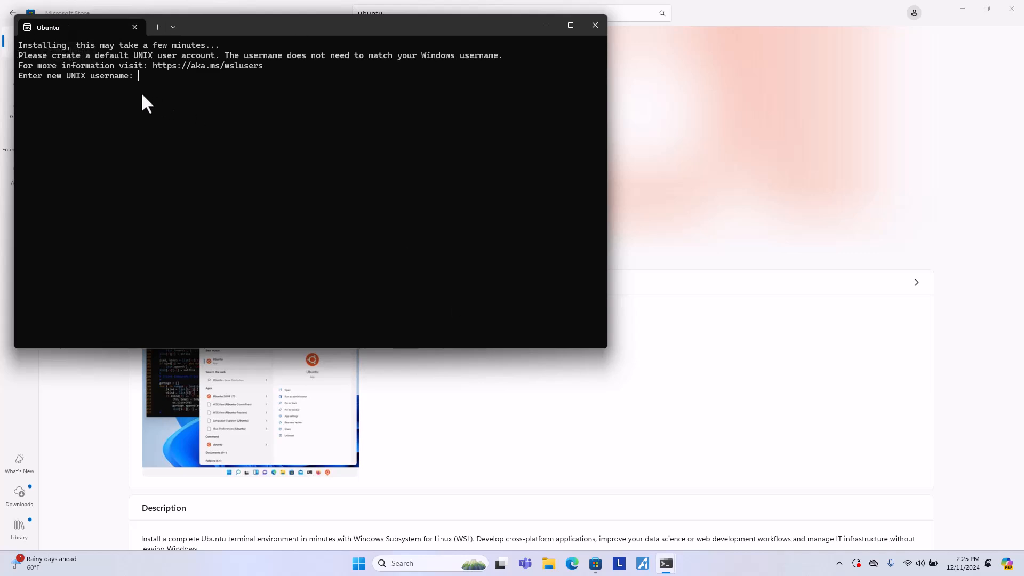
{"action": "mouse_move", "coordinate": [105, 94]}
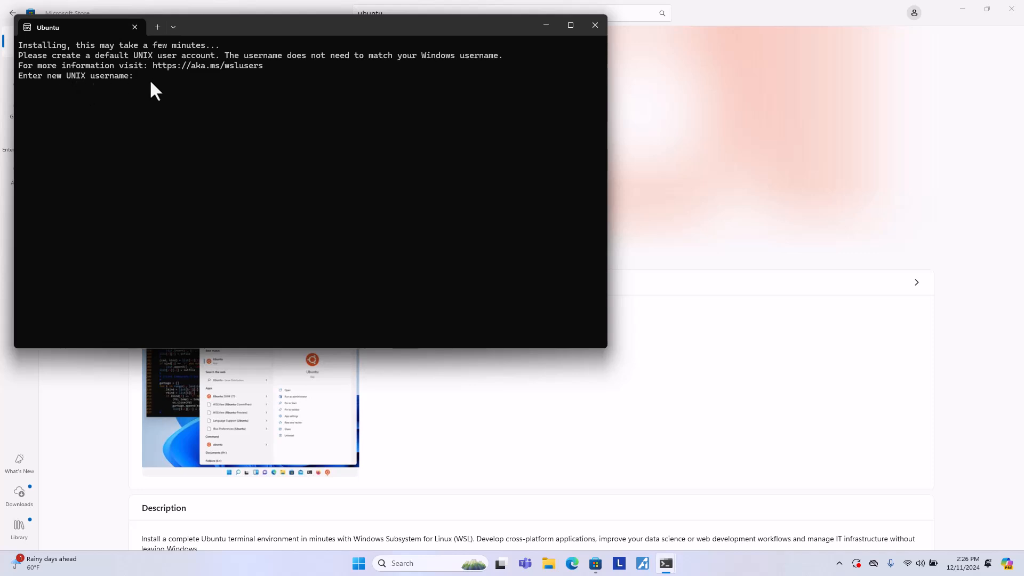
{"action": "type", "text": "devtamin"}
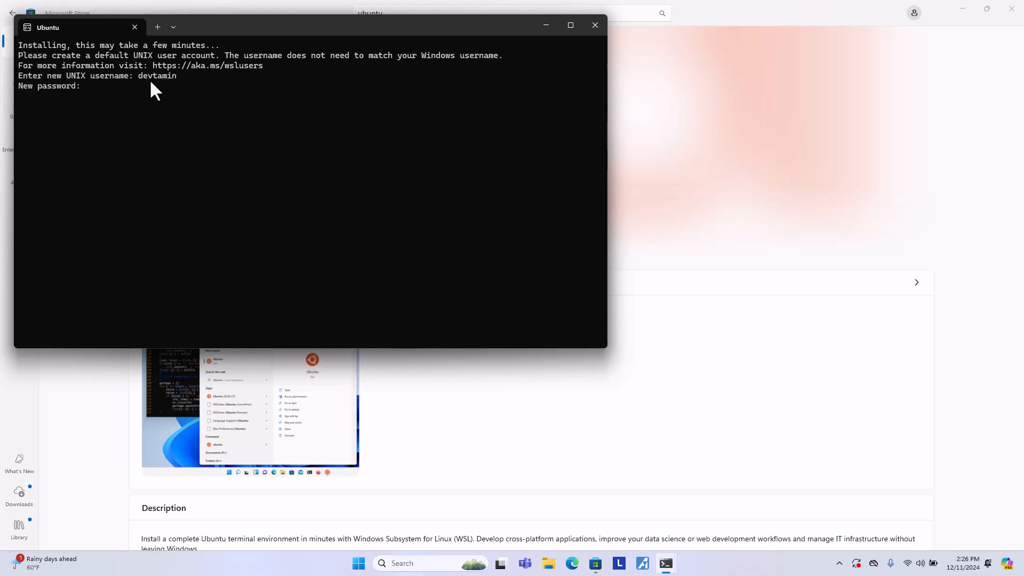
{"action": "key", "text": "Enter"}
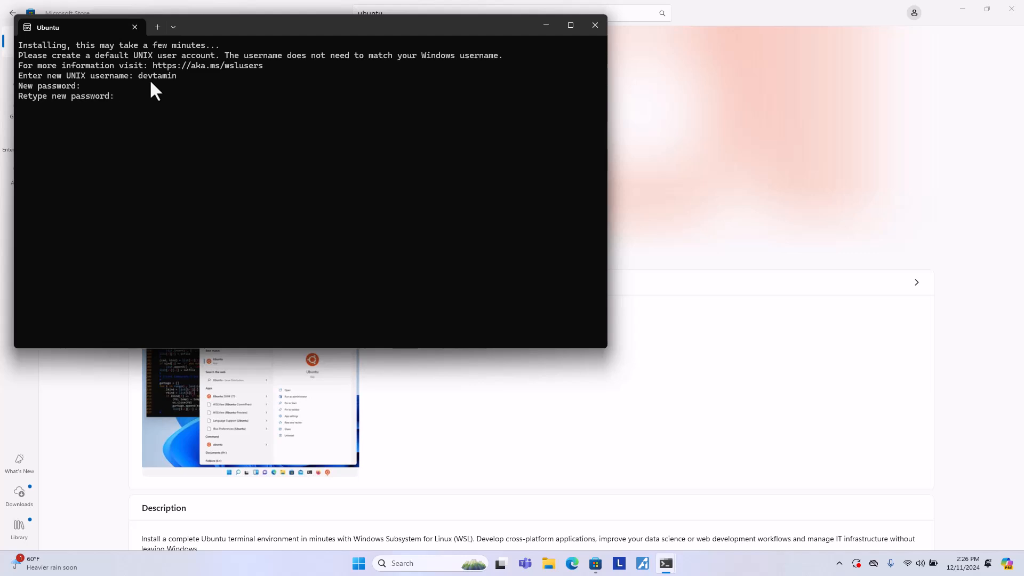
{"action": "key", "text": "Enter"}
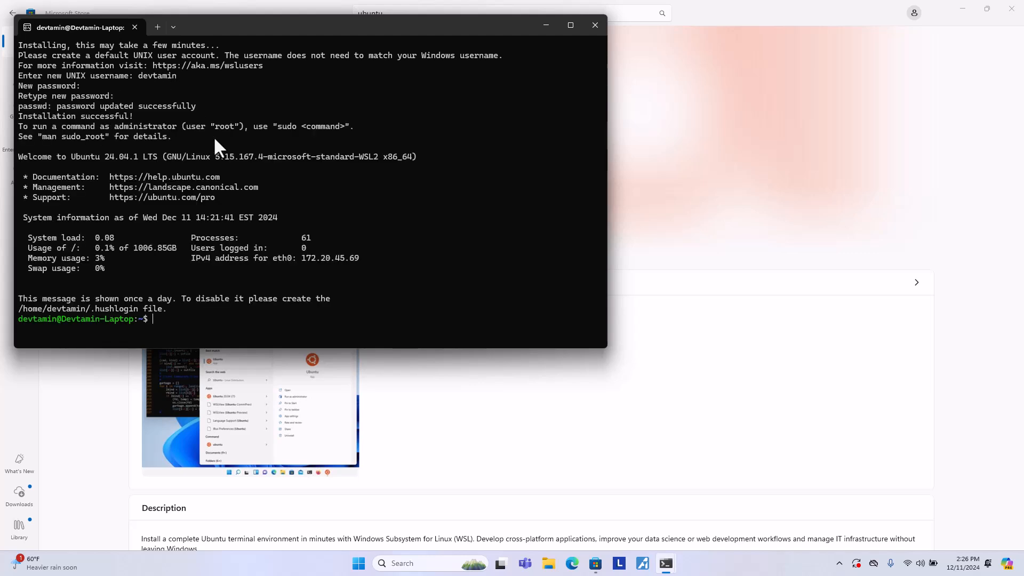
{"action": "mouse_move", "coordinate": [64, 327]}
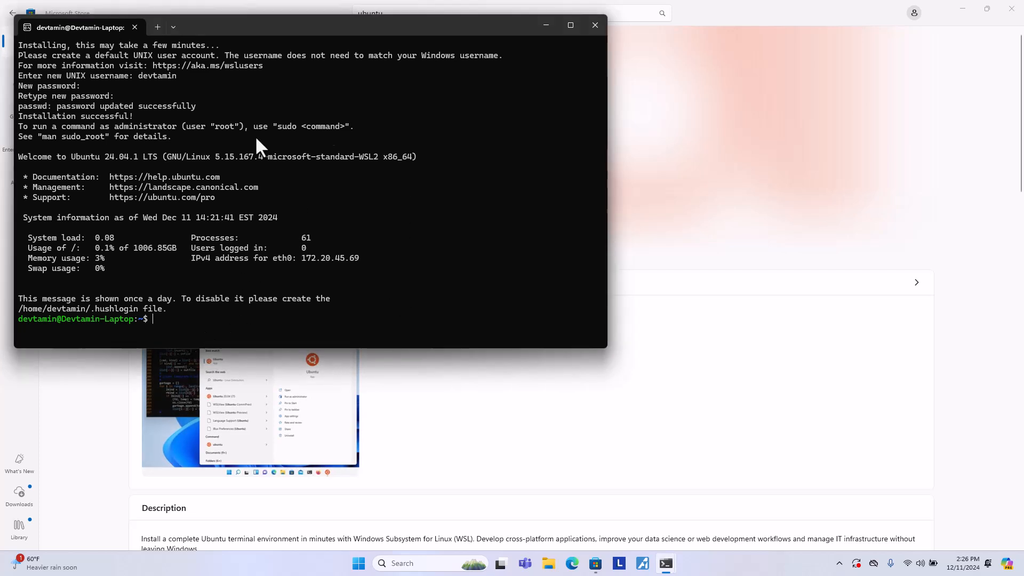
{"action": "mouse_move", "coordinate": [317, 218]}
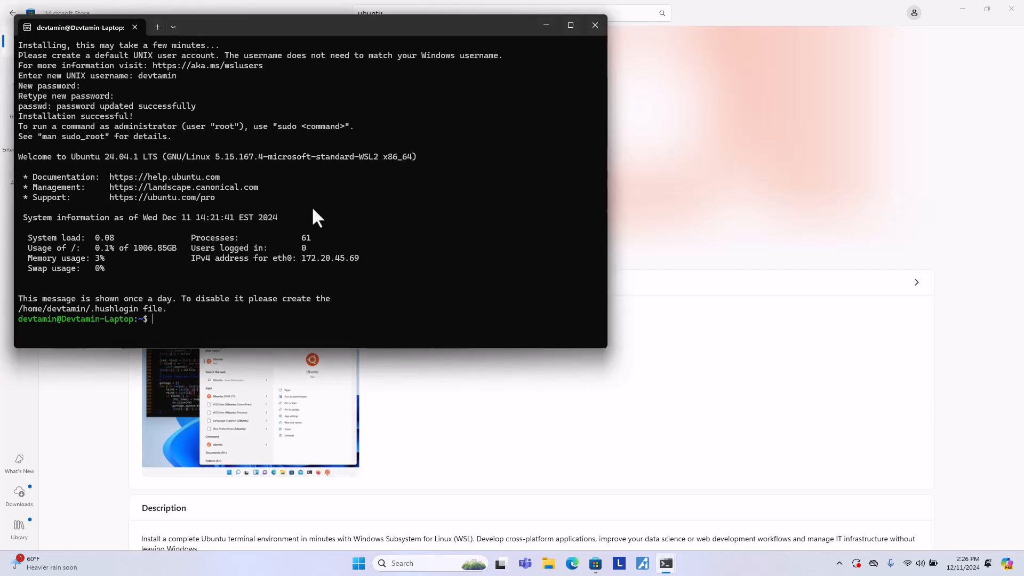
Step: List the home directory, then climb with 'cd ..' to the filesystem root
{"action": "type", "text": "ls"}
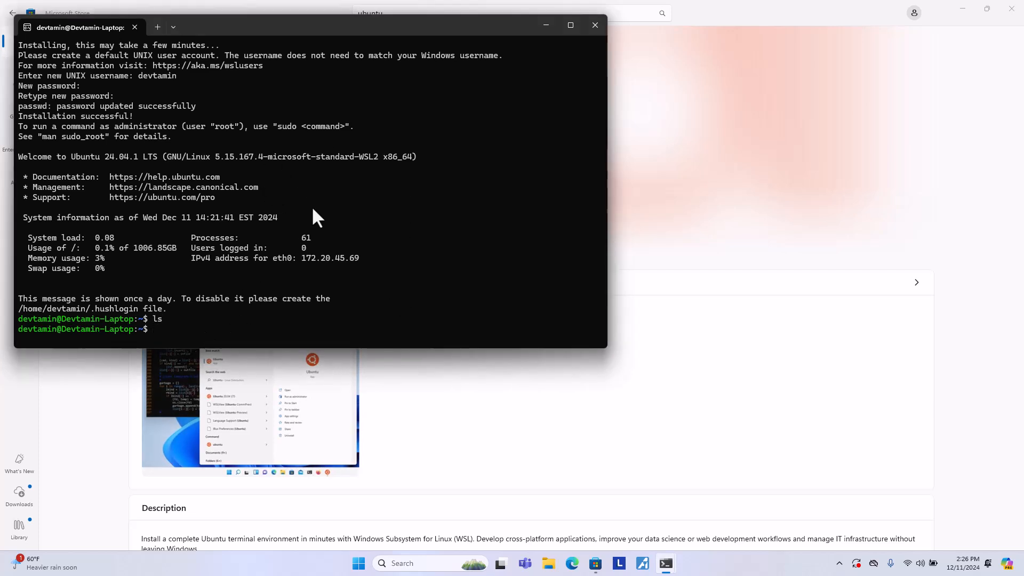
{"action": "type", "text": "cd ./"}
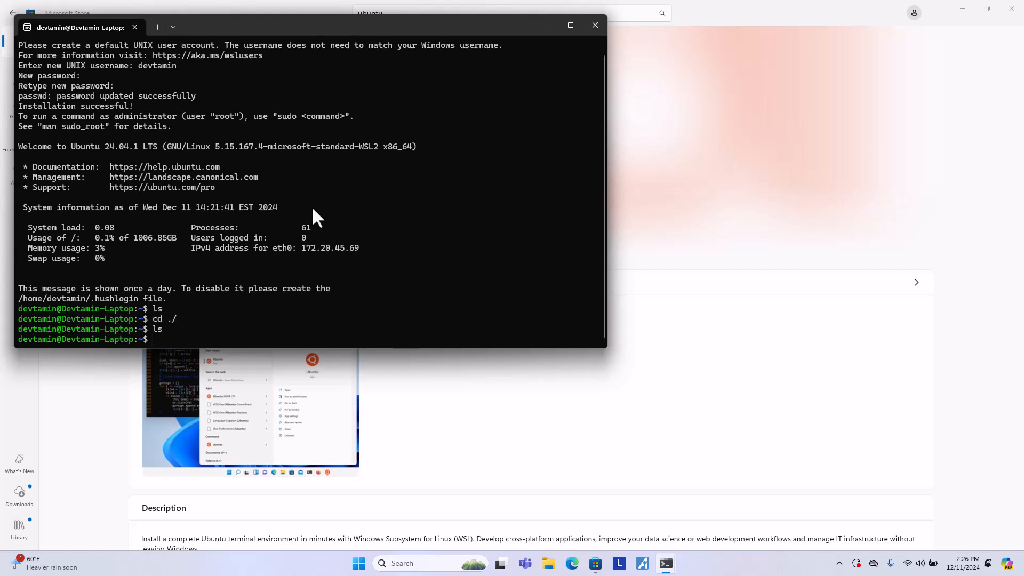
{"action": "type", "text": "c"}
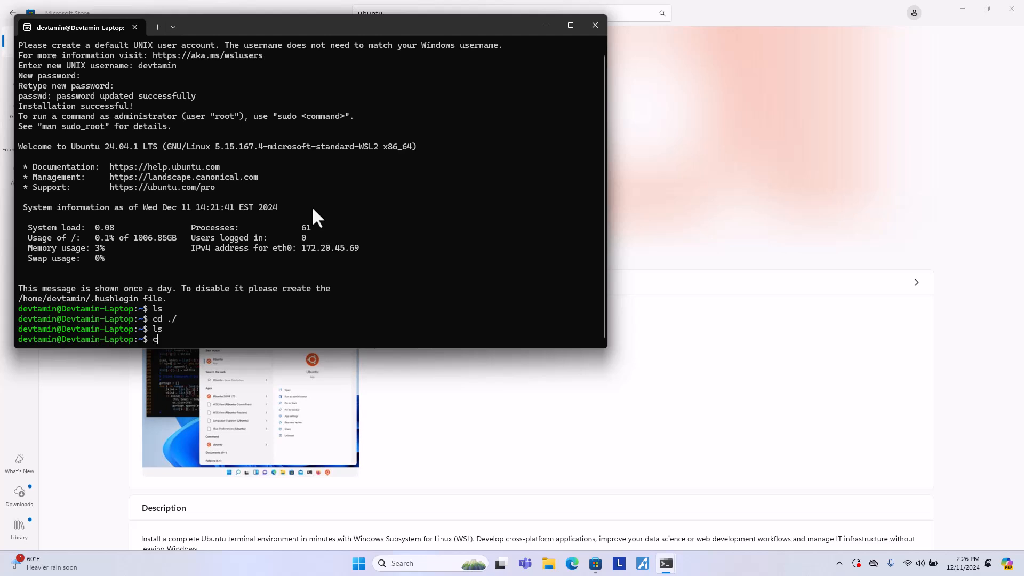
{"action": "type", "text": "d .."}
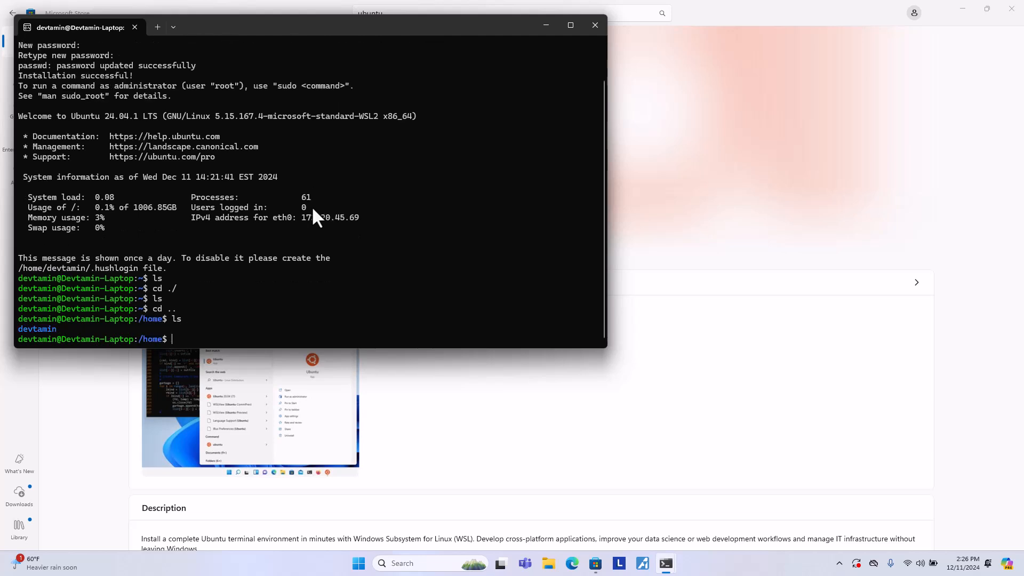
{"action": "type", "text": "cd ../"}
{"action": "type", "text": "ls"}
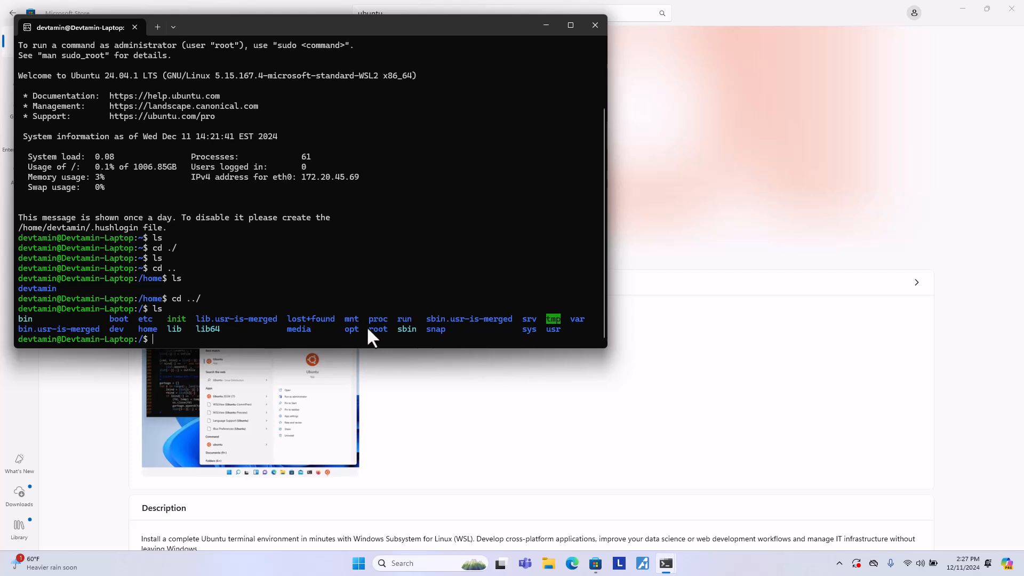
{"action": "mouse_move", "coordinate": [352, 321]}
{"action": "type", "text": "cd mnt"}
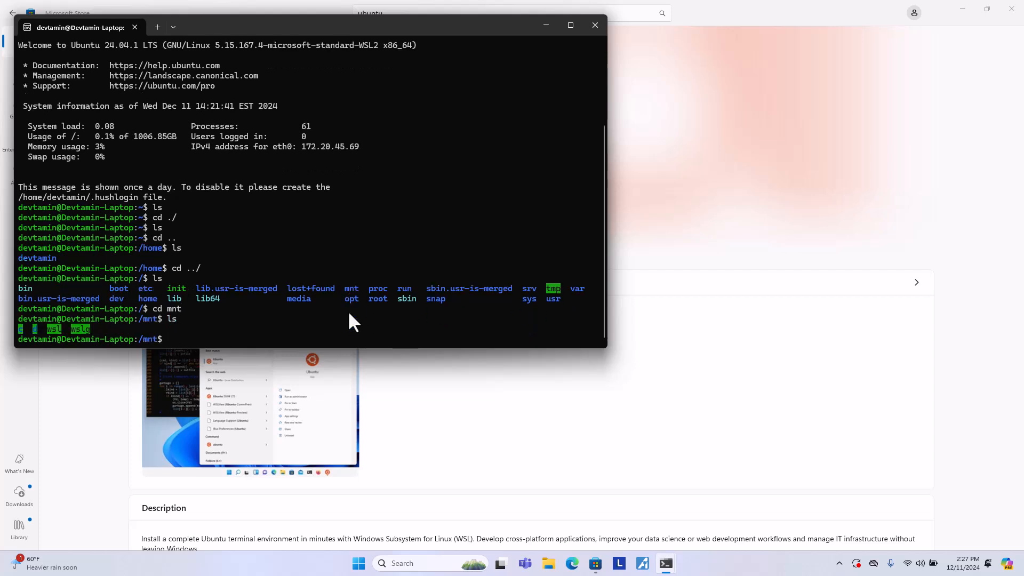
{"action": "mouse_move", "coordinate": [22, 336]}
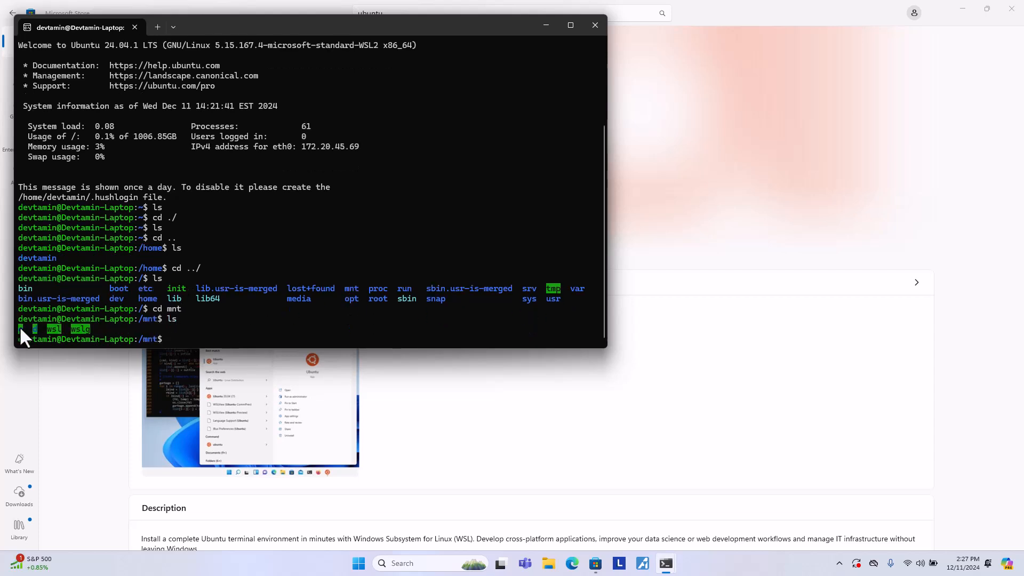
{"action": "mouse_move", "coordinate": [209, 327]}
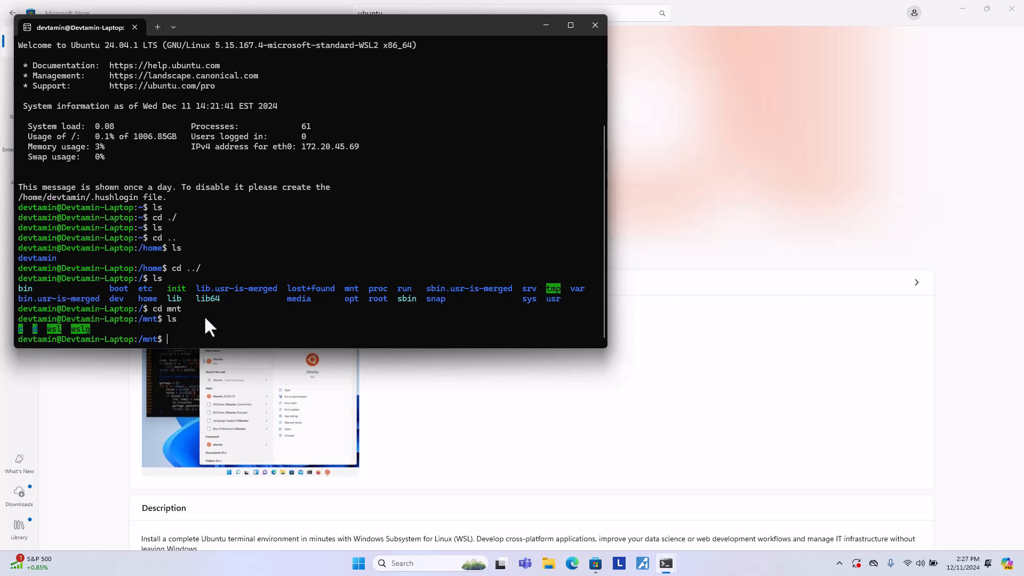
Step: Open the C: drive in File Explorer and list /mnt/c in the terminal
{"action": "key", "text": "Ctrl+E"}
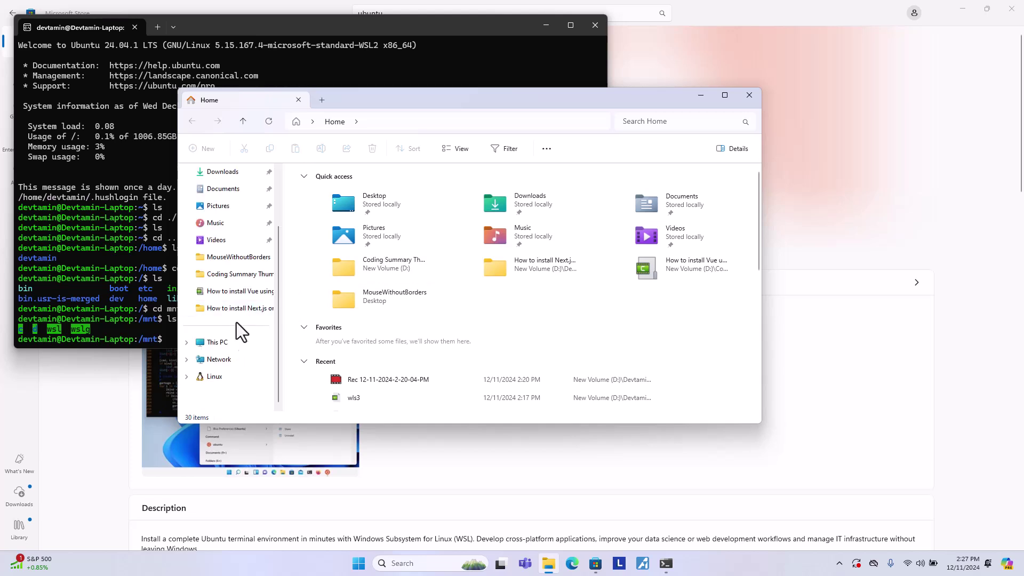
{"action": "left_click", "coordinate": [217, 342]}
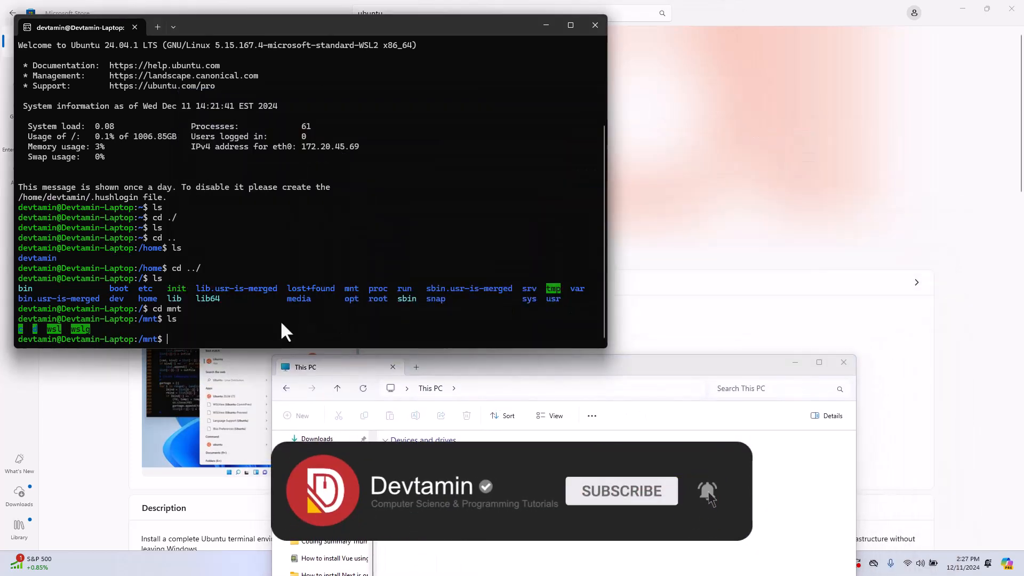
{"action": "type", "text": "cd c"}
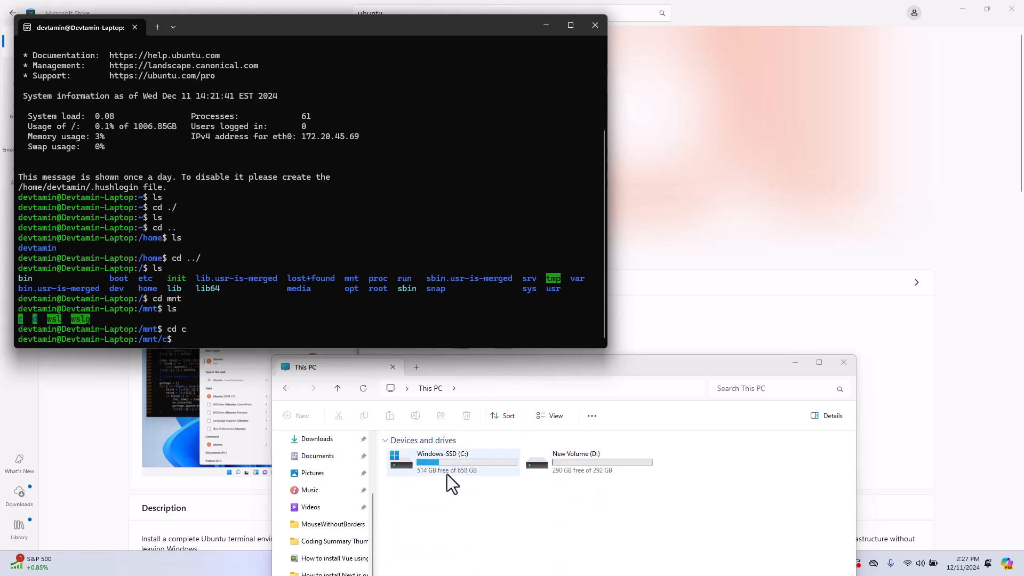
{"action": "double_click", "coordinate": [453, 462]}
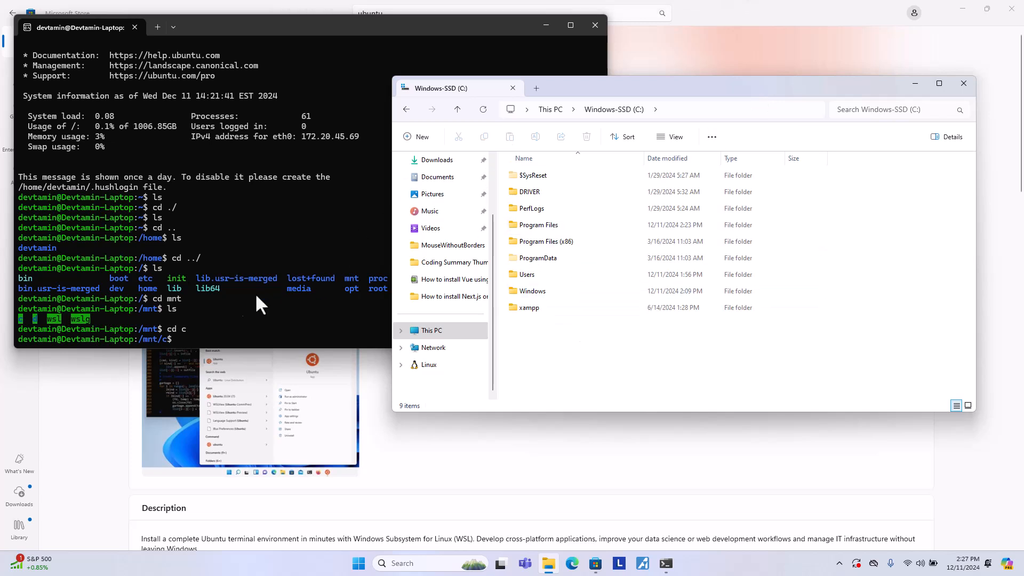
{"action": "type", "text": "ls"}
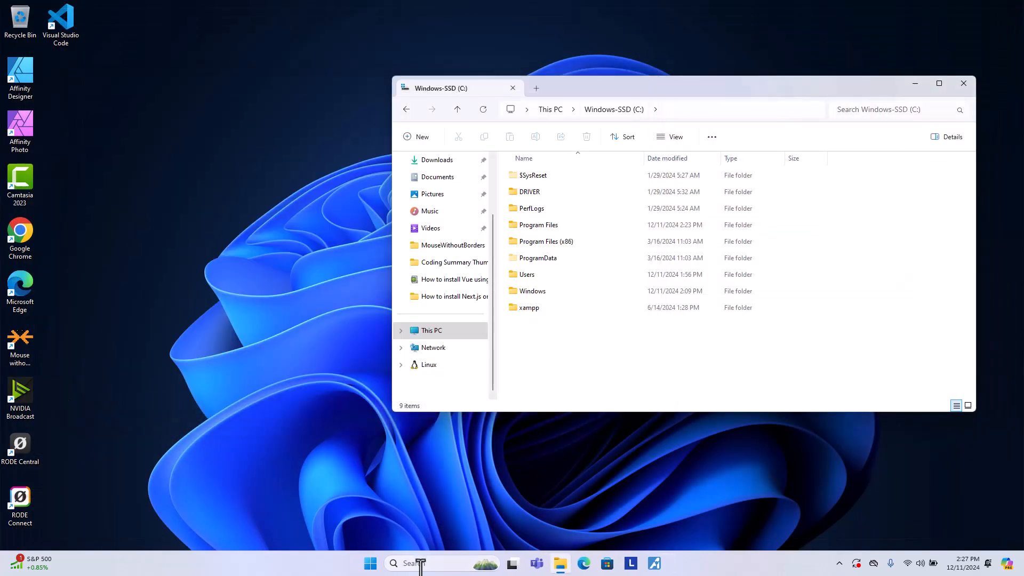
Step: Open Command Prompt in Windows Terminal and add an Ubuntu tab from the profile list
{"action": "type", "text": "coma"}
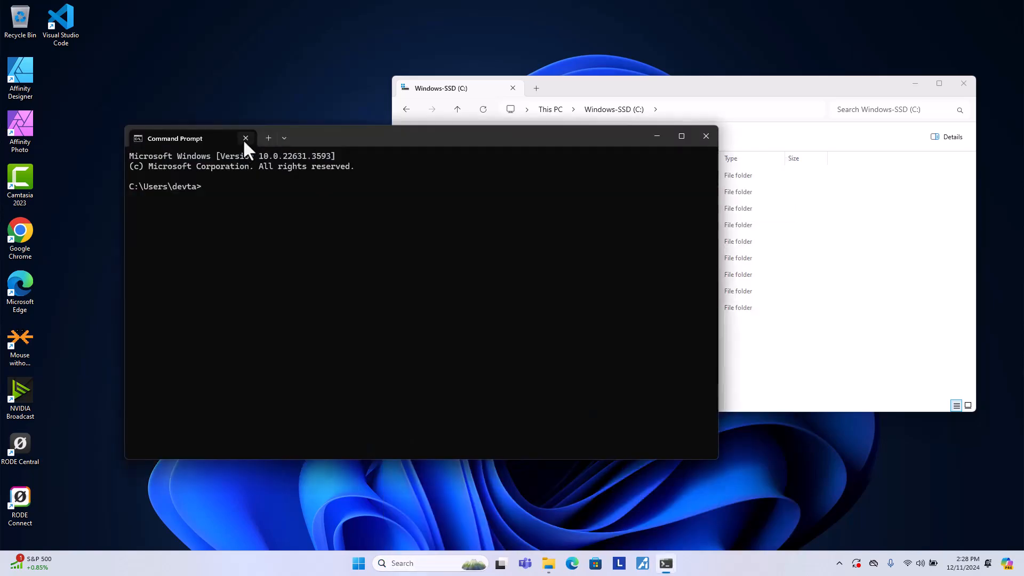
{"action": "left_click", "coordinate": [283, 139]}
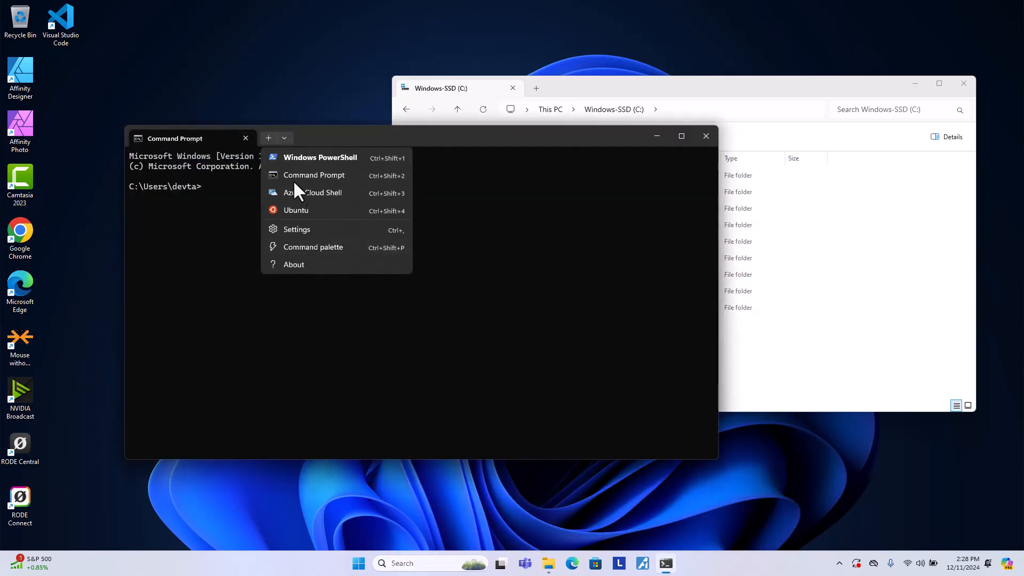
{"action": "left_click", "coordinate": [296, 210]}
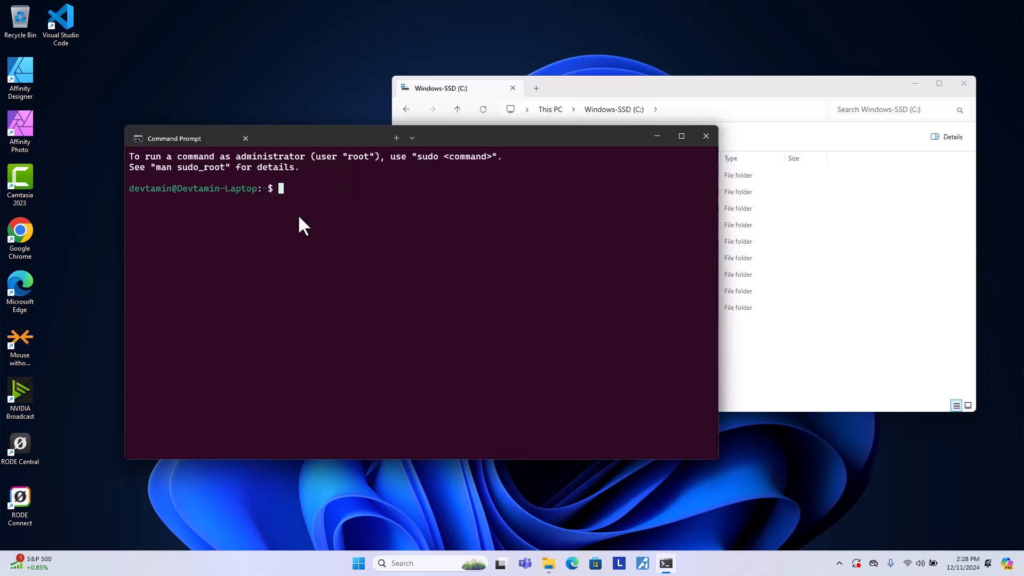
{"action": "left_click", "coordinate": [396, 137]}
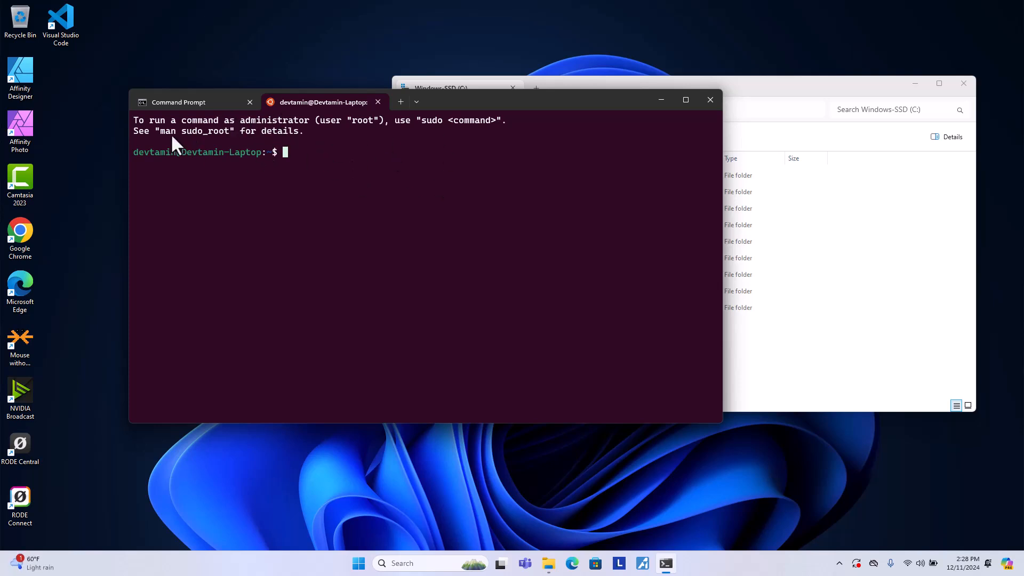
{"action": "mouse_move", "coordinate": [309, 171]}
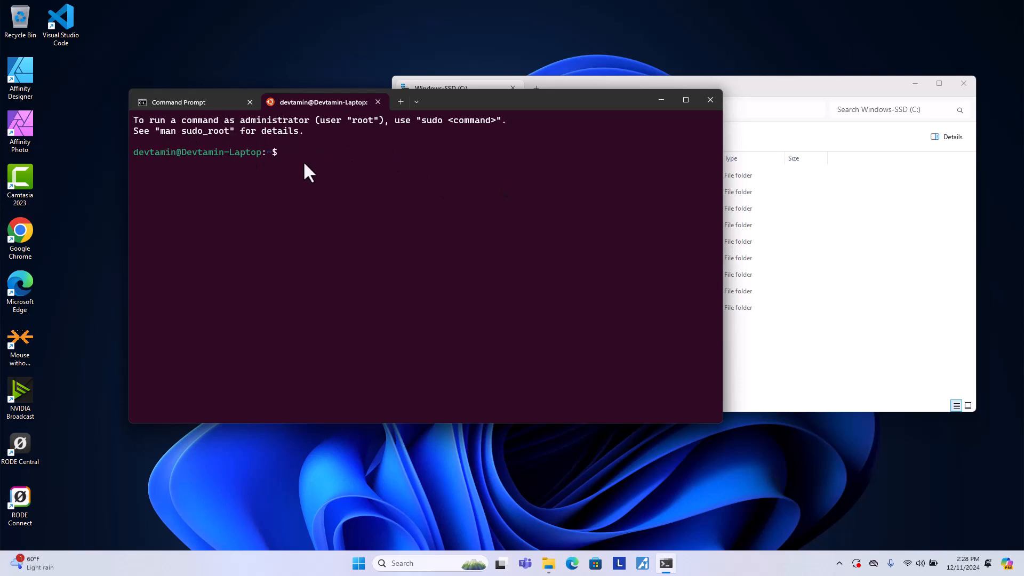
Step: In the Ubuntu tab, list home and move up to the root with 'cd ..'
{"action": "type", "text": "ls"}
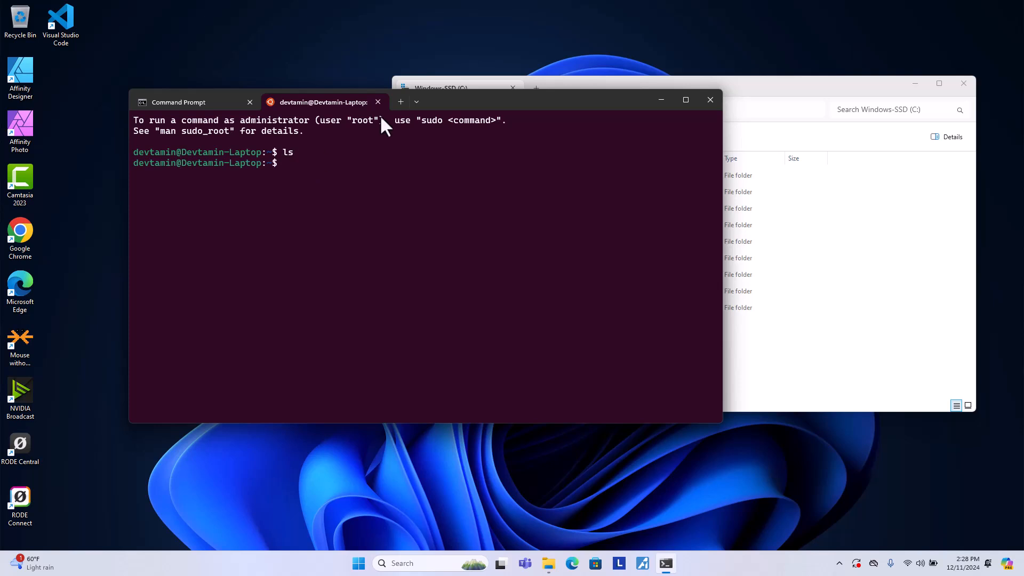
{"action": "mouse_move", "coordinate": [417, 141]}
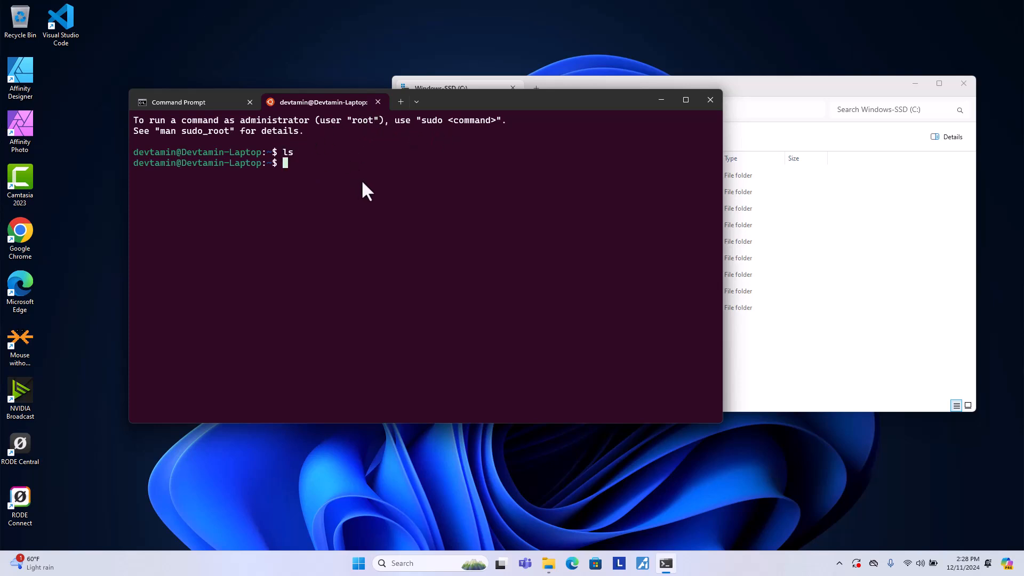
{"action": "type", "text": "cd ../"}
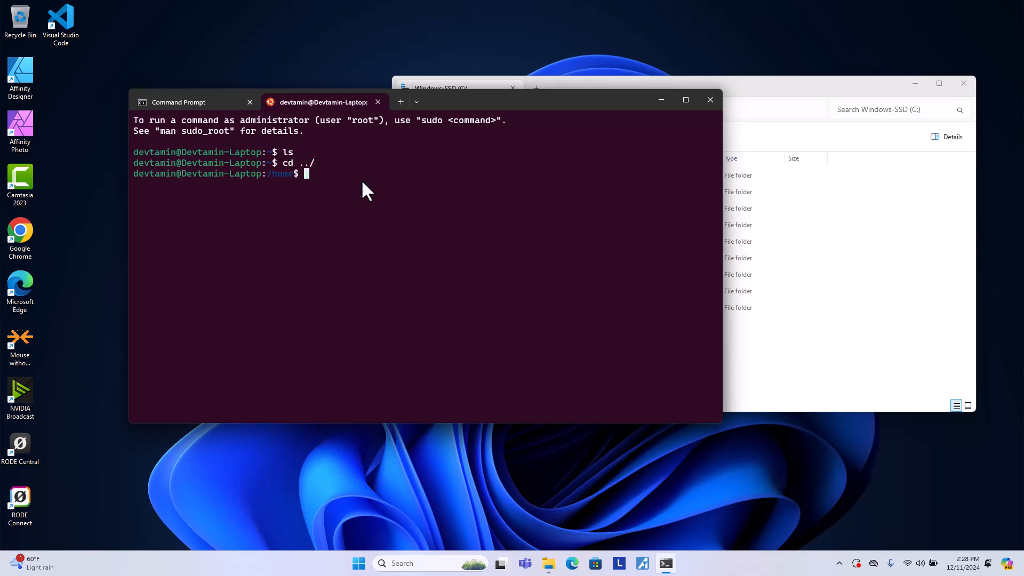
{"action": "type", "text": "cd ../"}
{"action": "type", "text": "ls"}
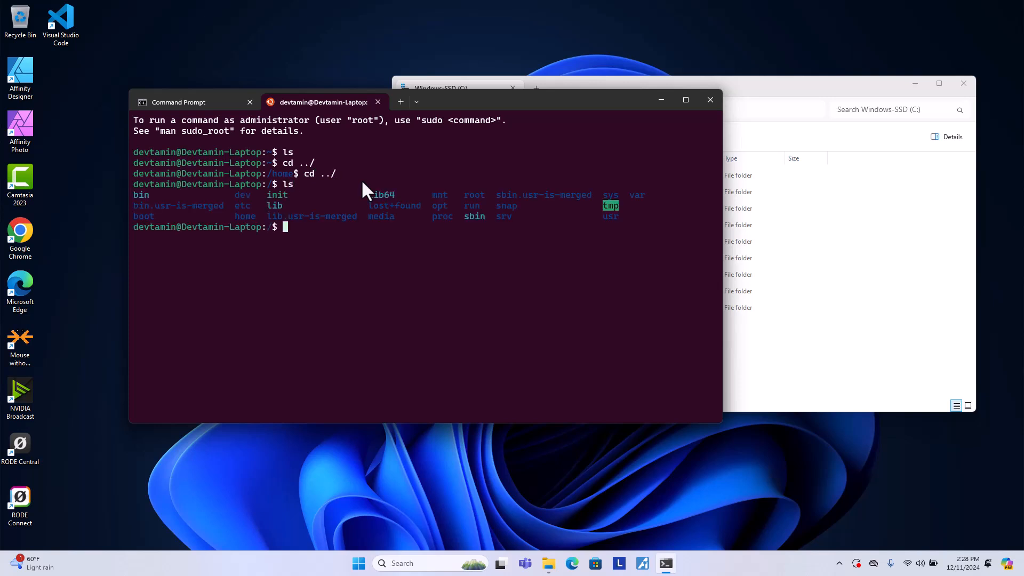
{"action": "mouse_move", "coordinate": [440, 206]}
{"action": "type", "text": "mnt"}
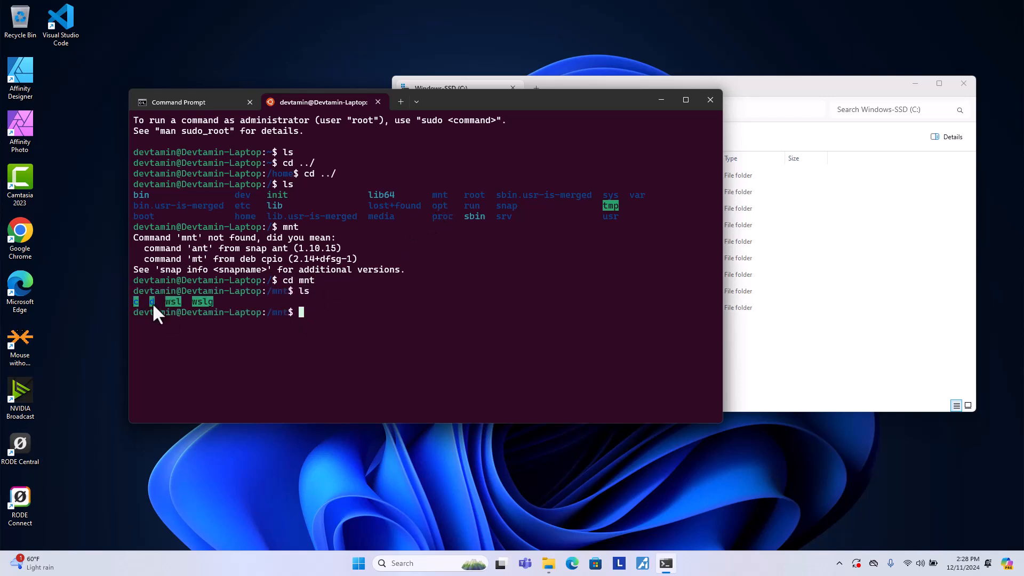
{"action": "mouse_move", "coordinate": [365, 320]}
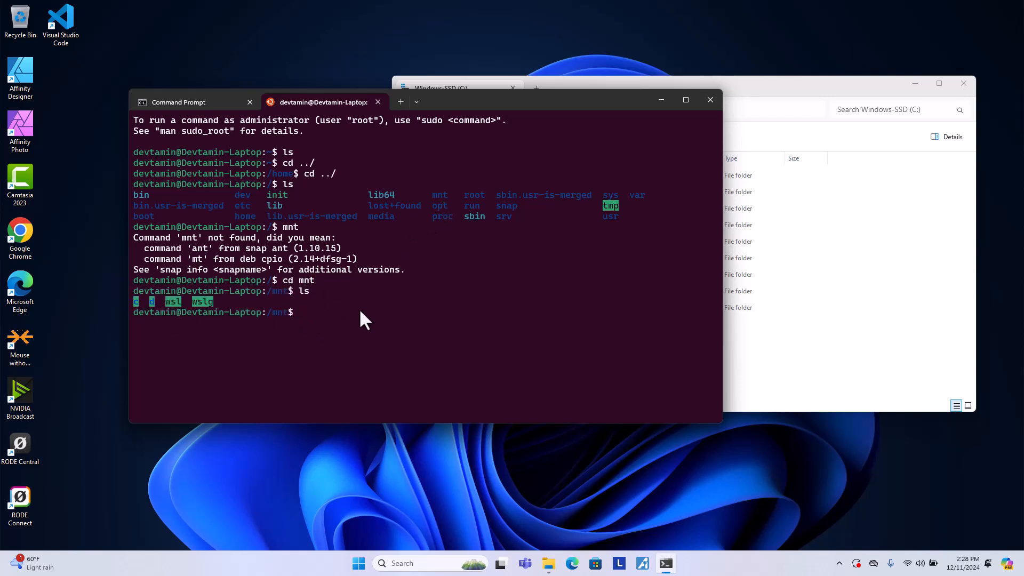